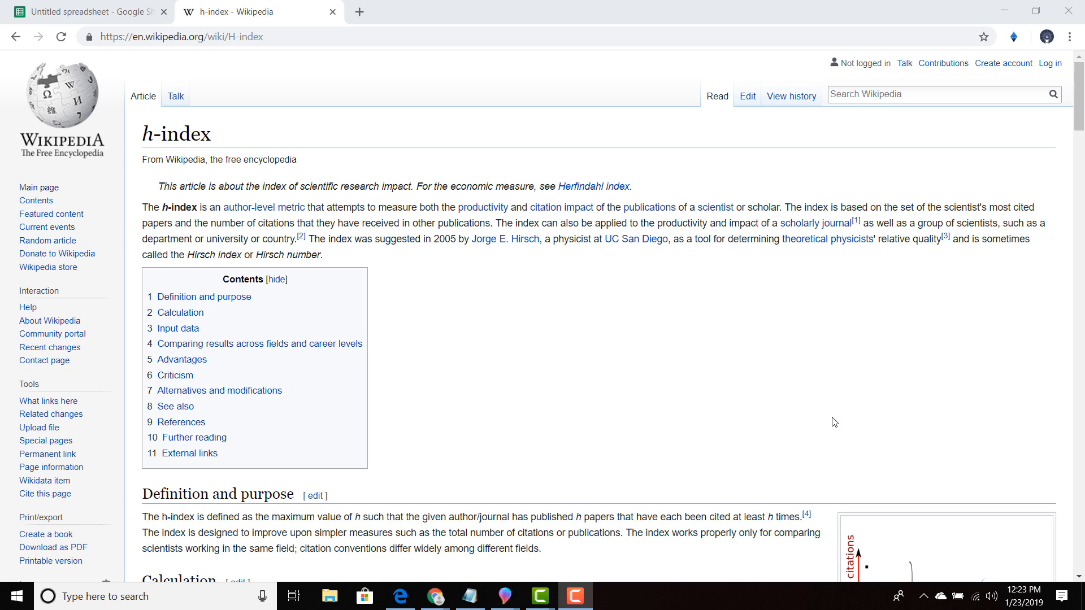
mouse_move(383, 70)
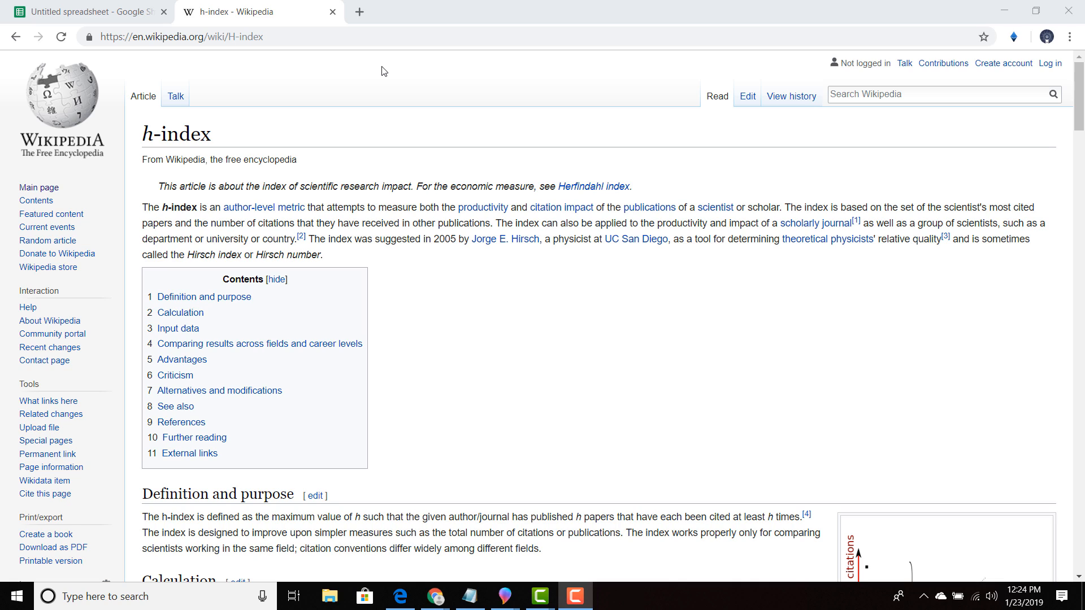
mouse_move(288, 104)
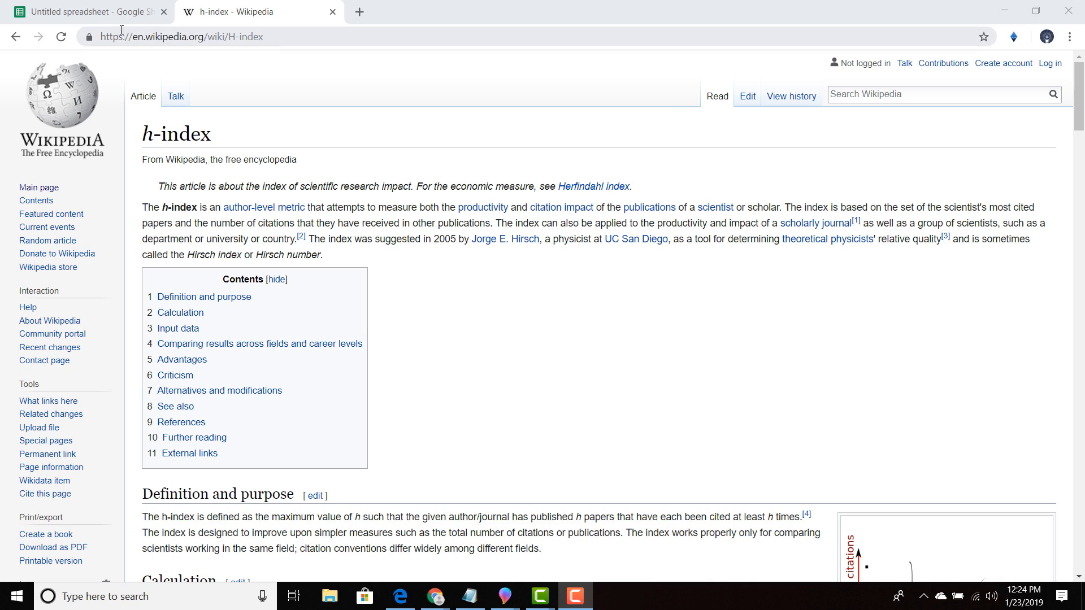
mouse_move(120, 18)
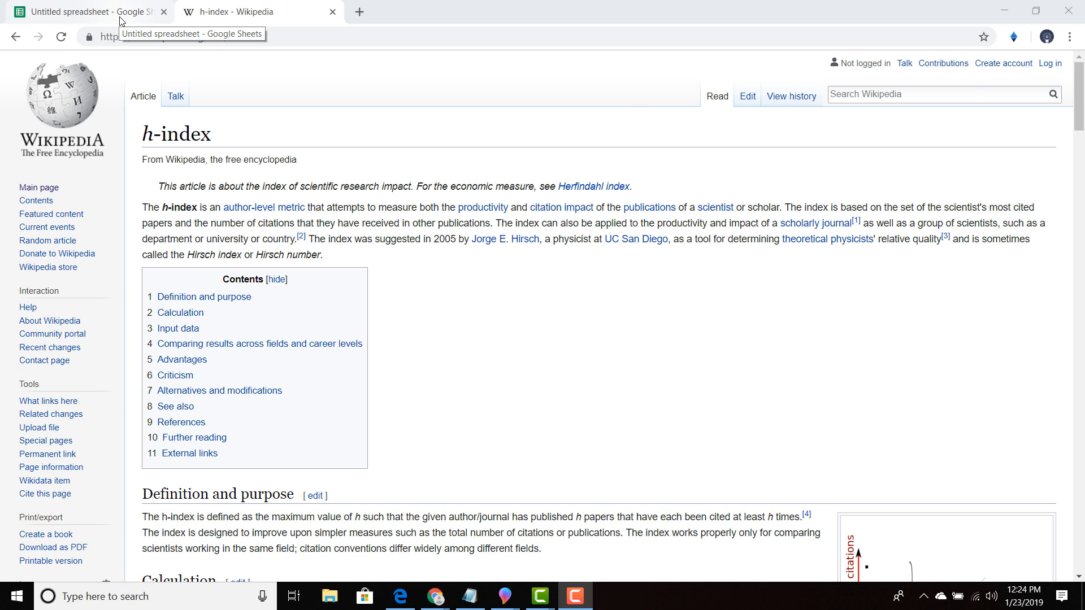
Bring the IOHK scientists sheet back into view, sorted by h-index with averages in row 21
click(84, 11)
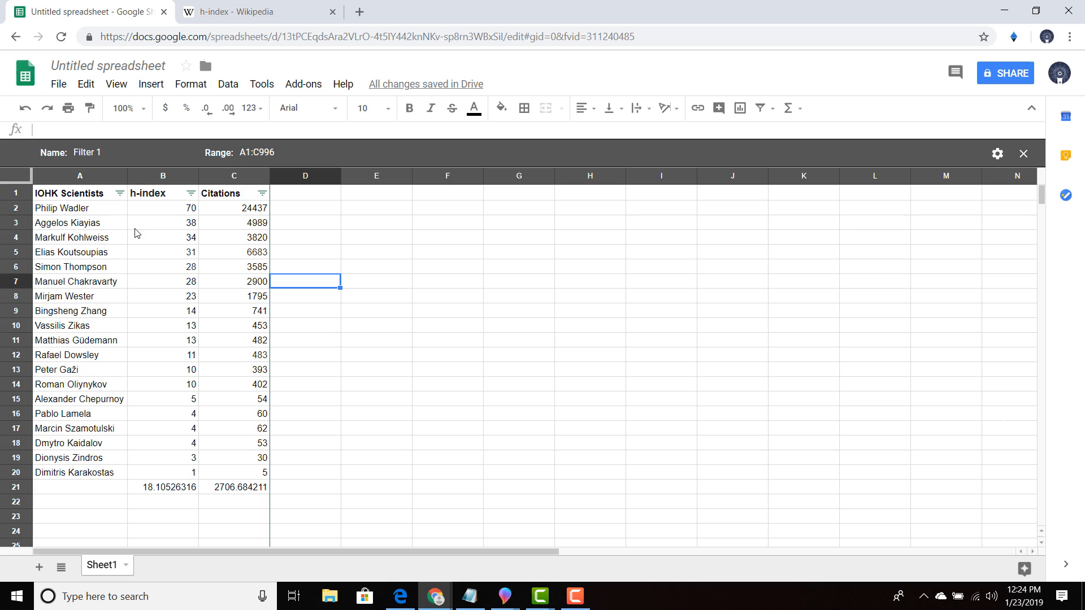
mouse_move(117, 215)
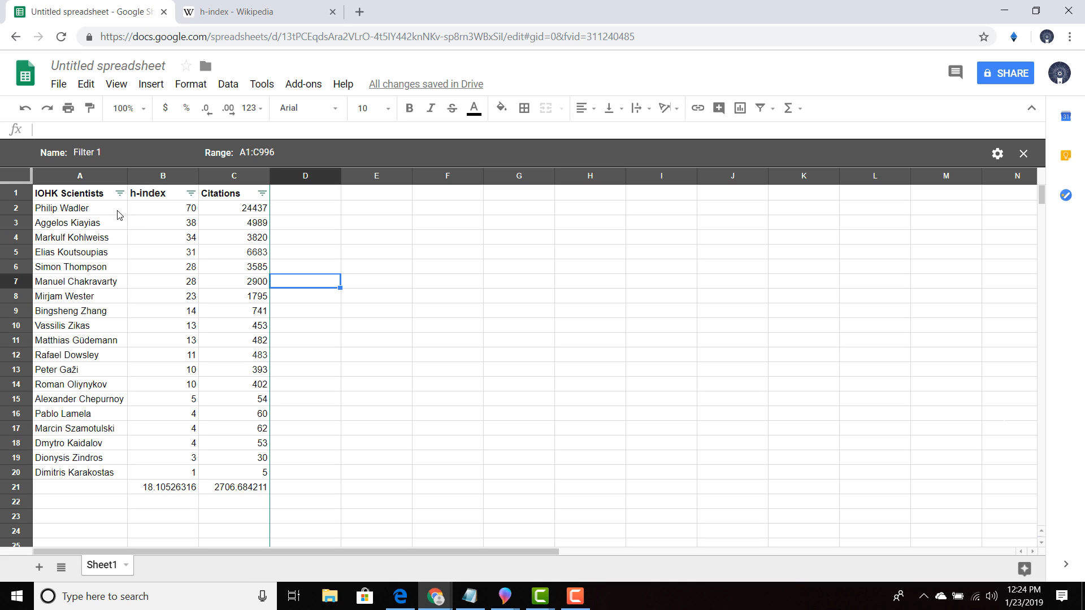
mouse_move(183, 214)
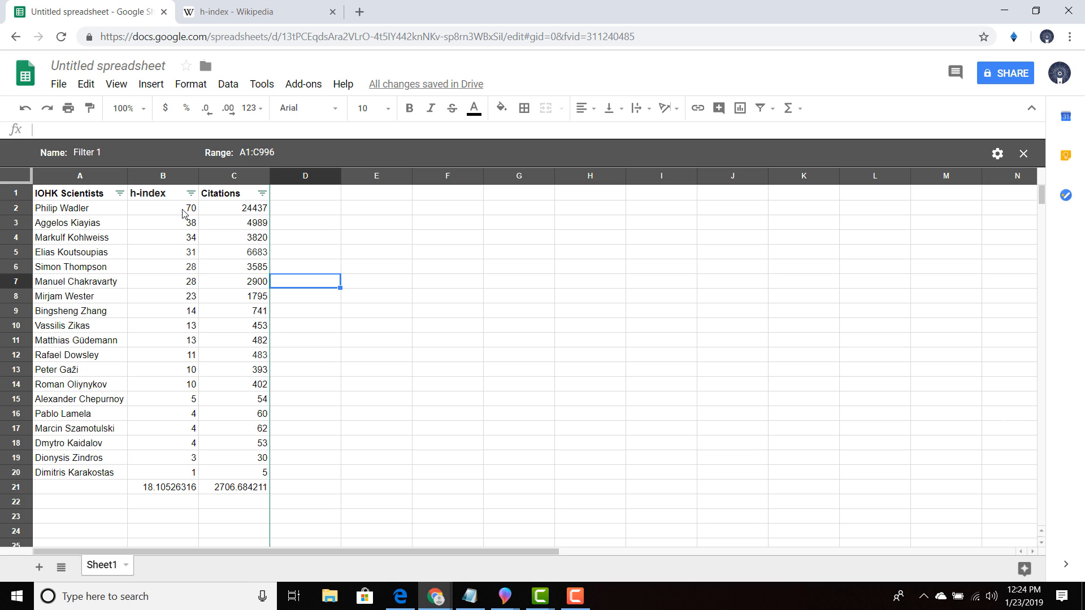
mouse_move(259, 217)
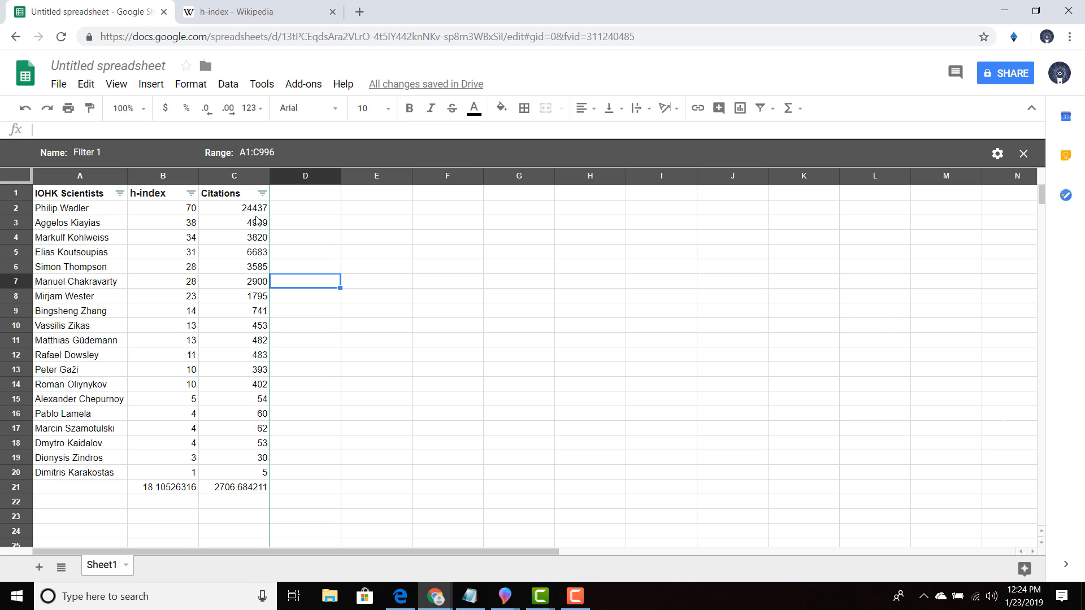
mouse_move(246, 233)
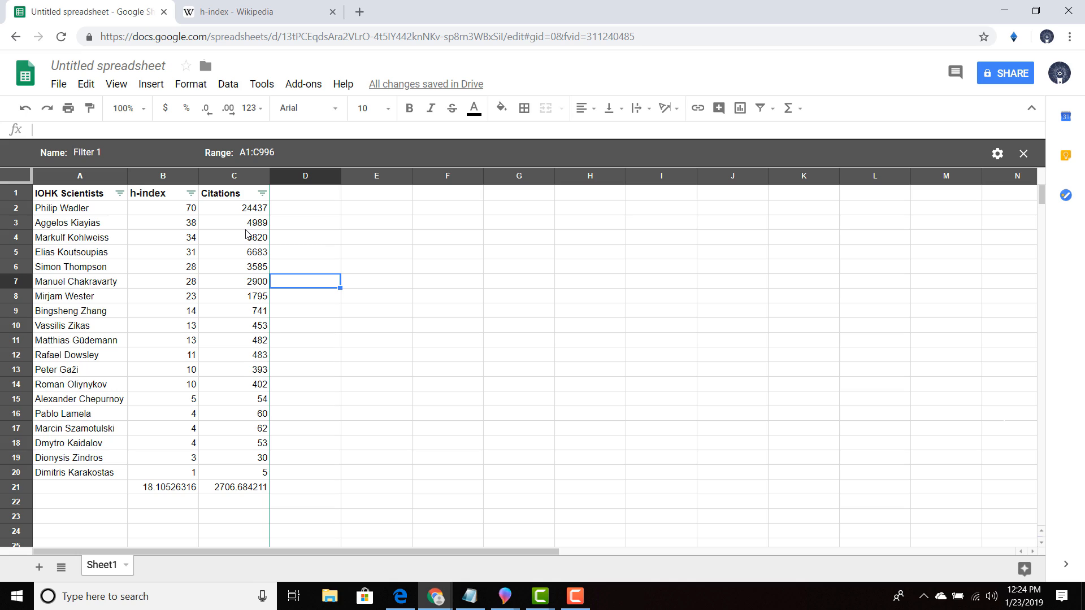
mouse_move(255, 247)
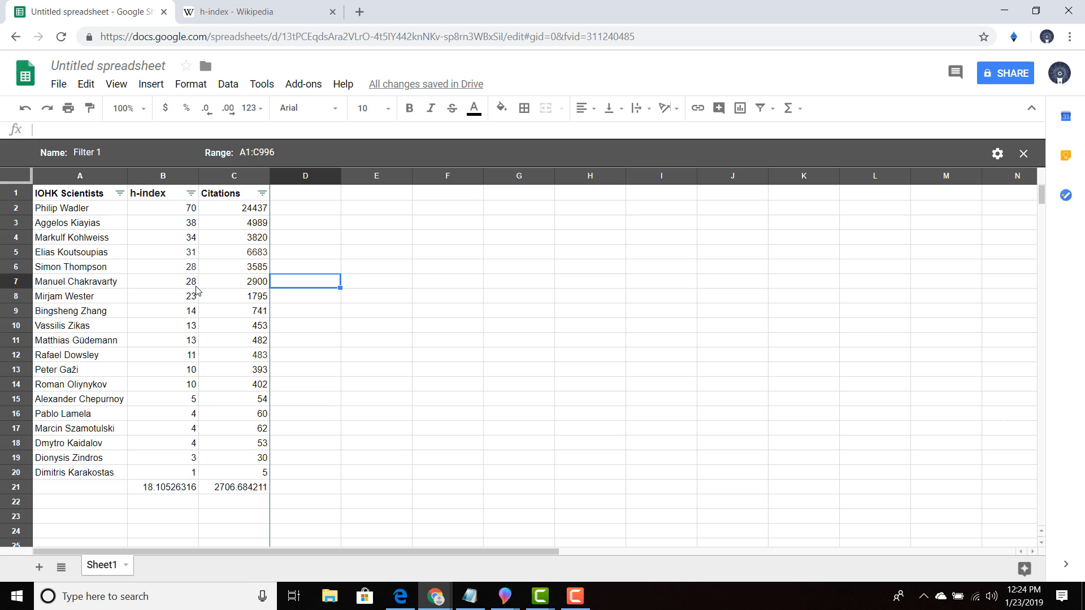
mouse_move(213, 319)
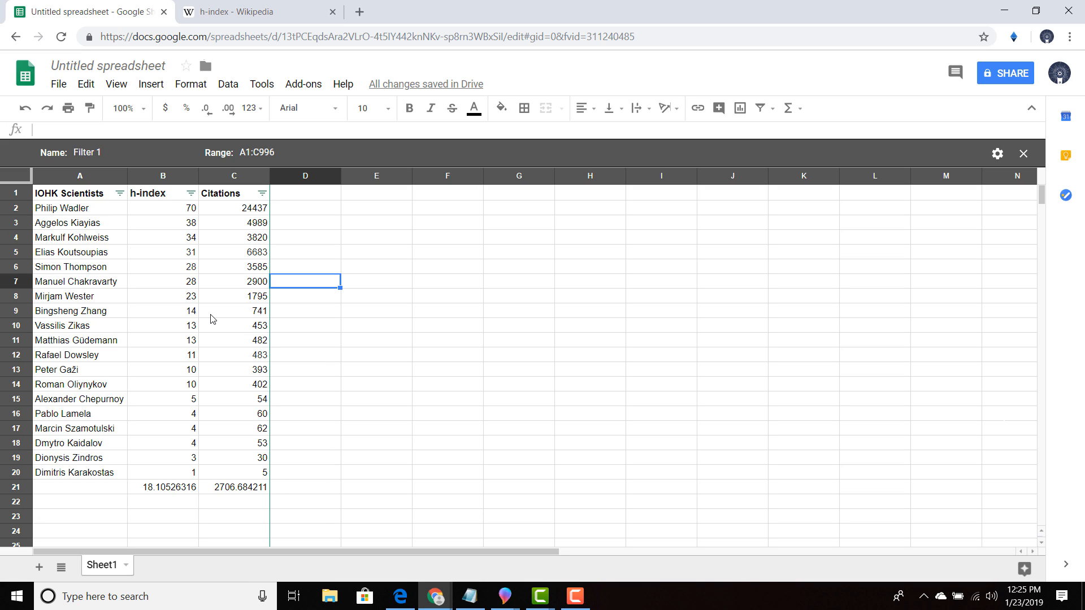
Scroll the Wikipedia h-index article to 'Comparing results across fields and career levels'
click(249, 12)
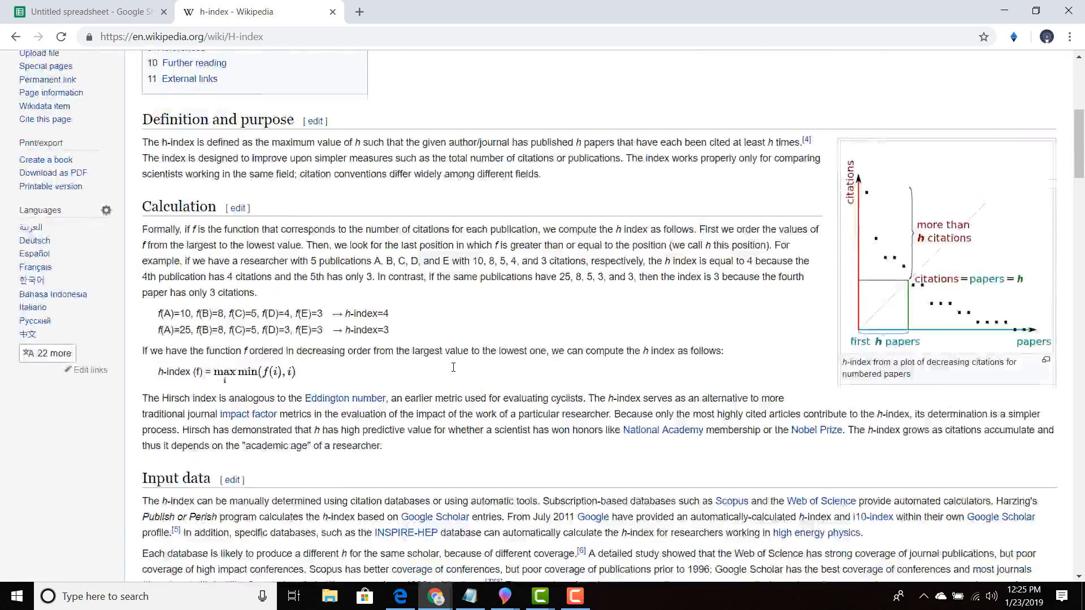
scroll(down, 3)
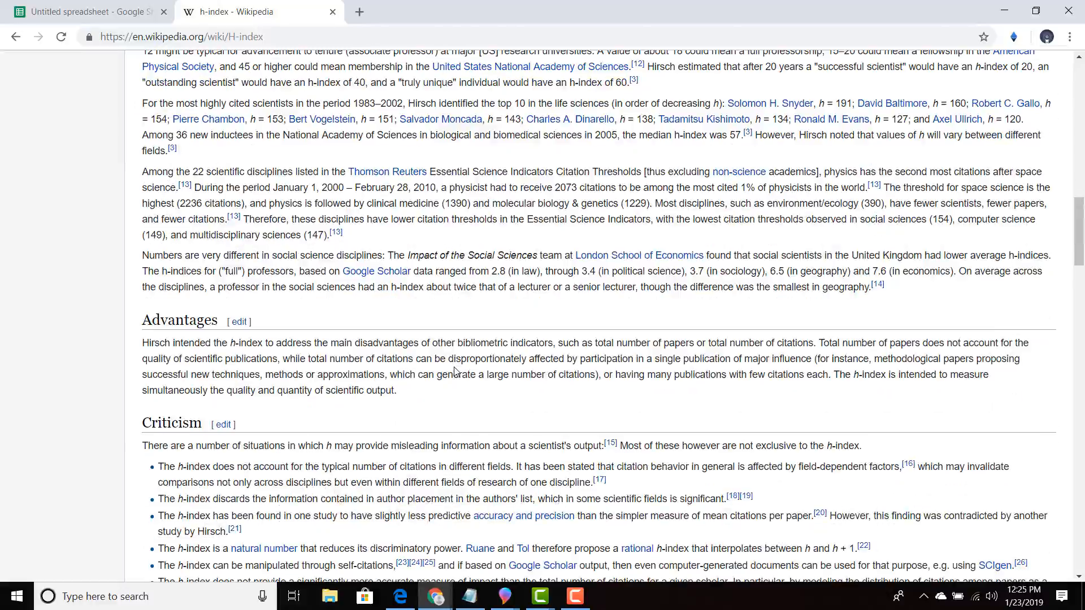
scroll(down, 3)
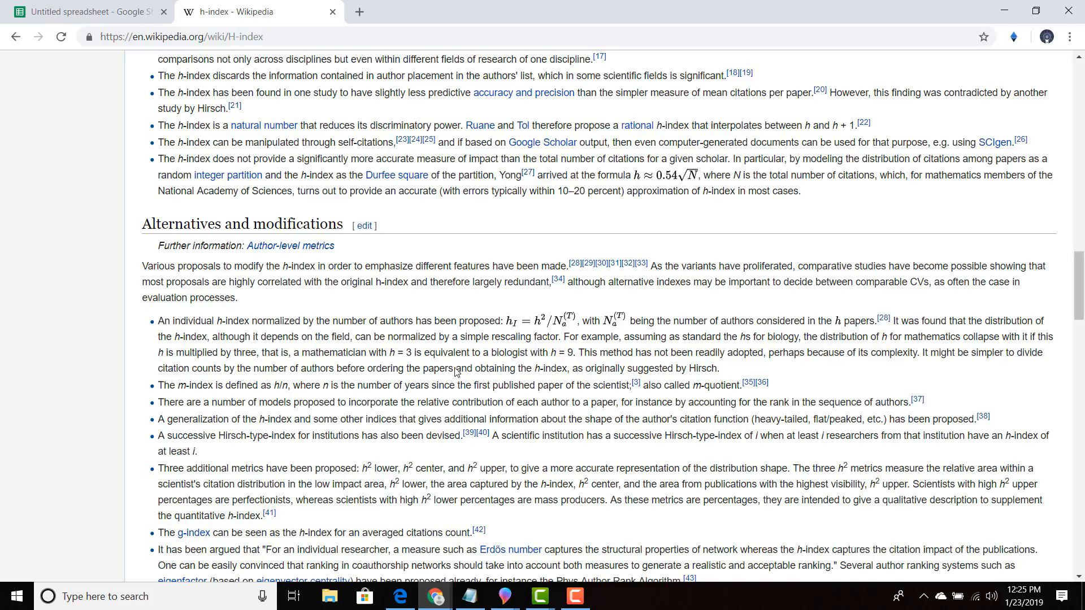
scroll(down, 3)
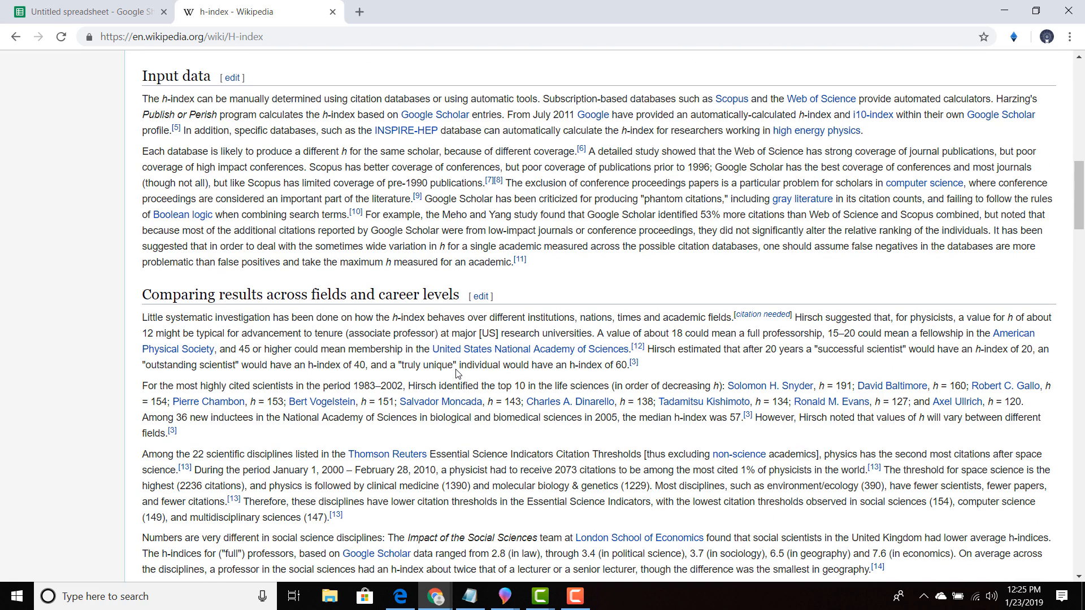
mouse_move(685, 349)
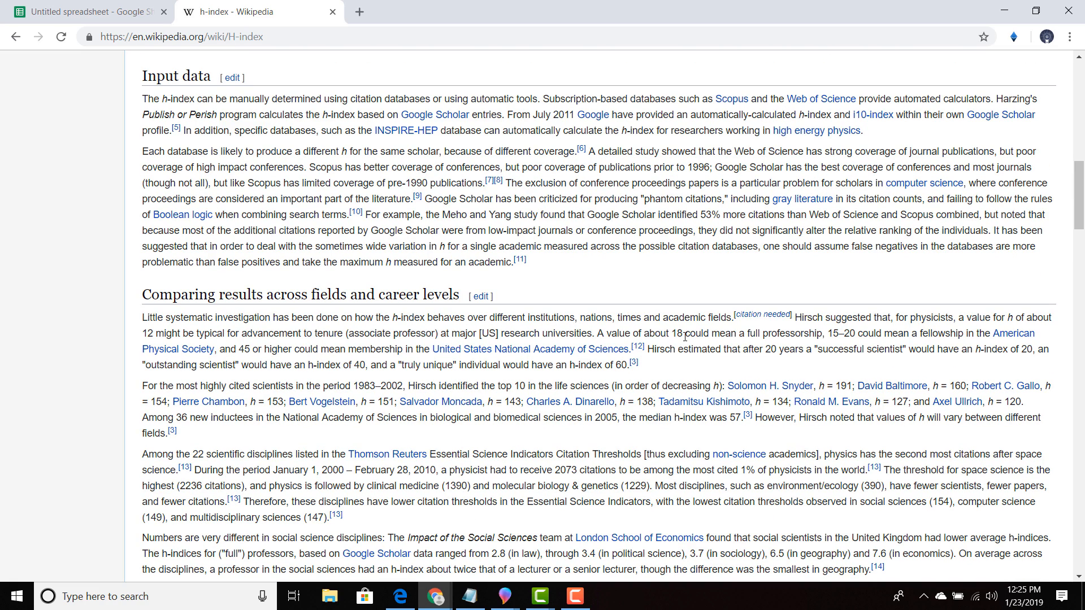
mouse_move(673, 352)
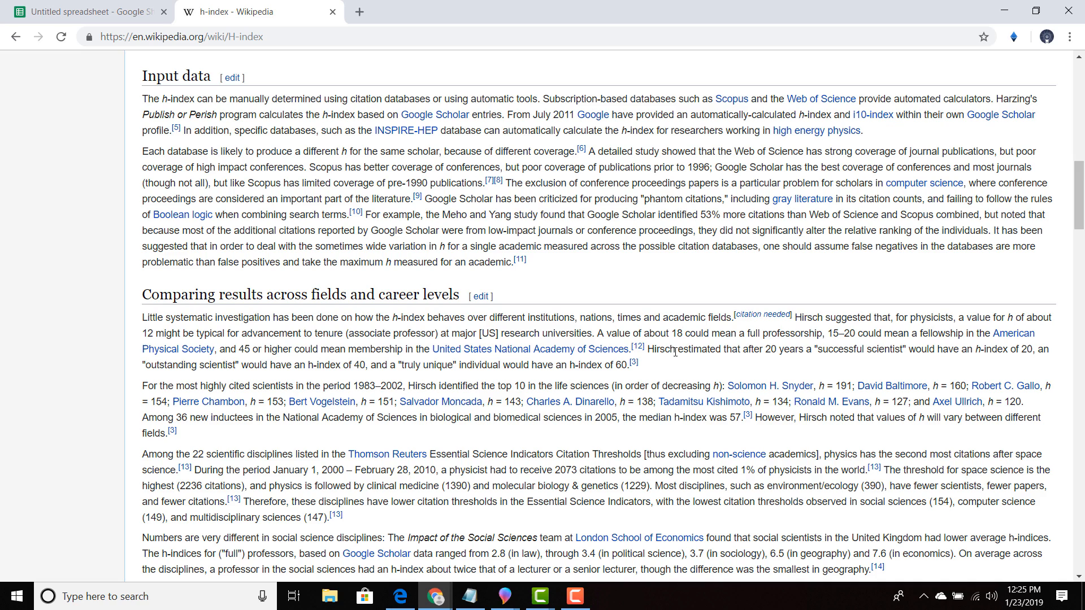
mouse_move(719, 352)
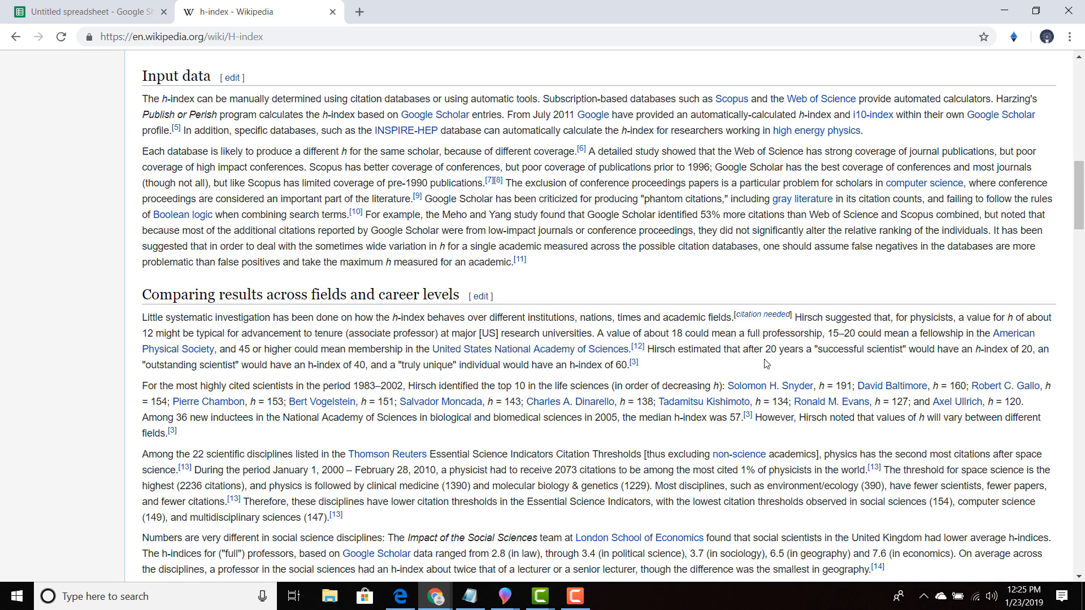
mouse_move(944, 362)
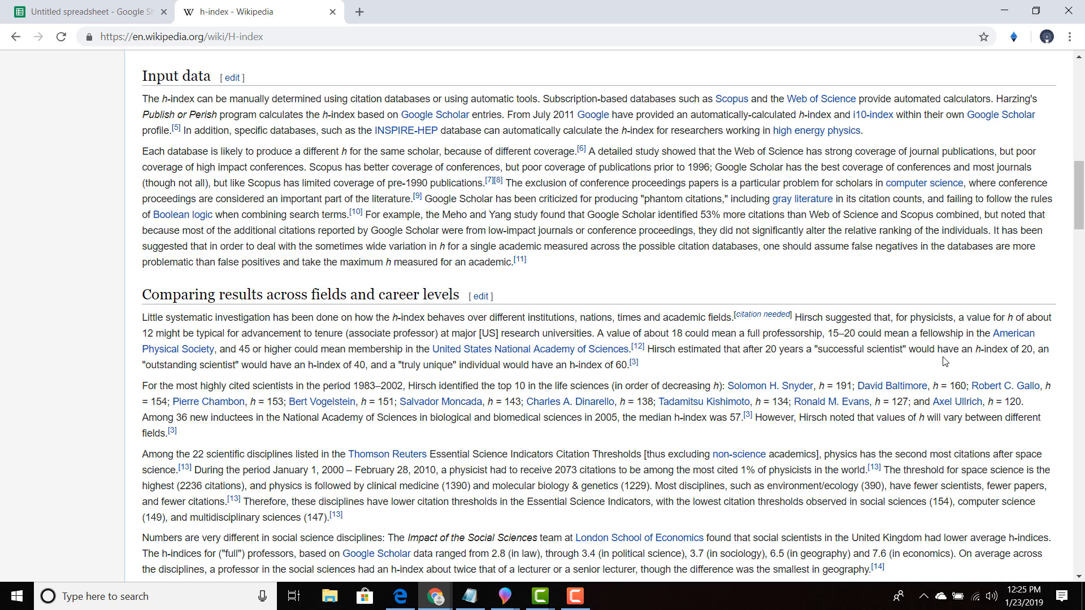
mouse_move(825, 372)
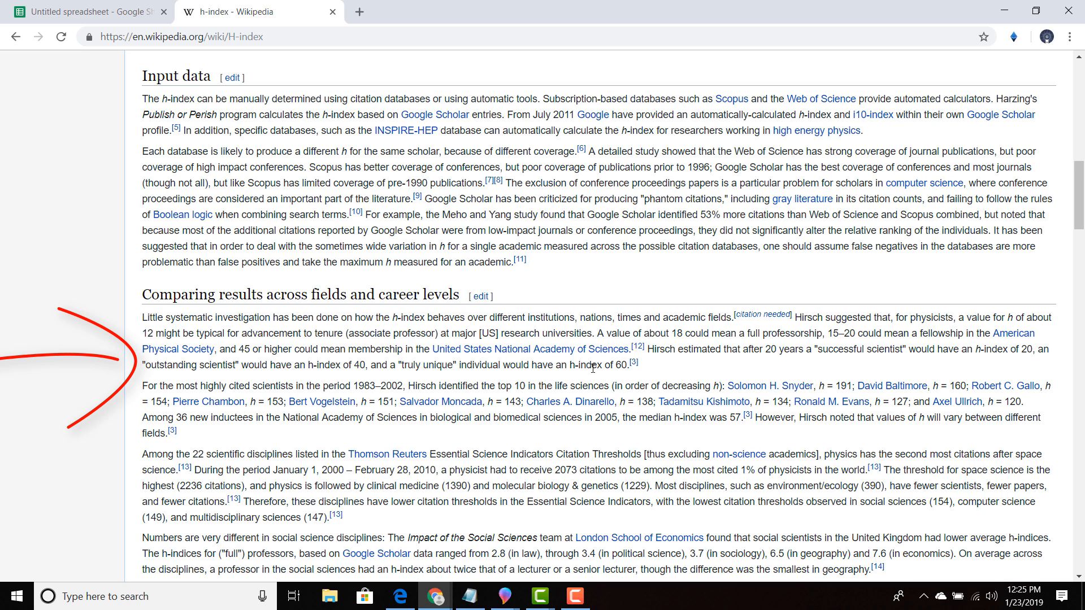
click(87, 11)
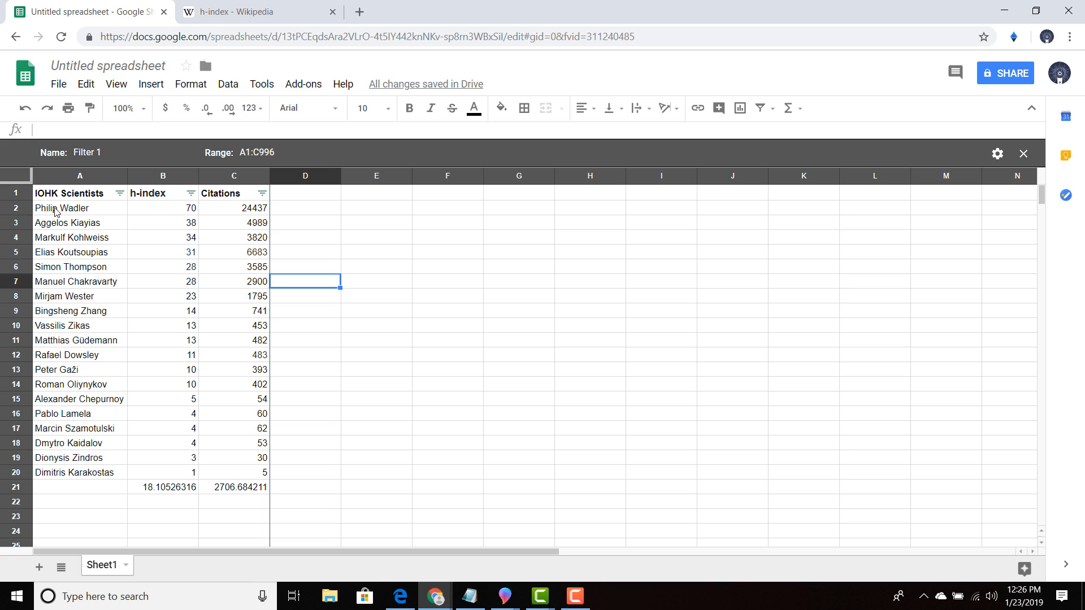
click(250, 11)
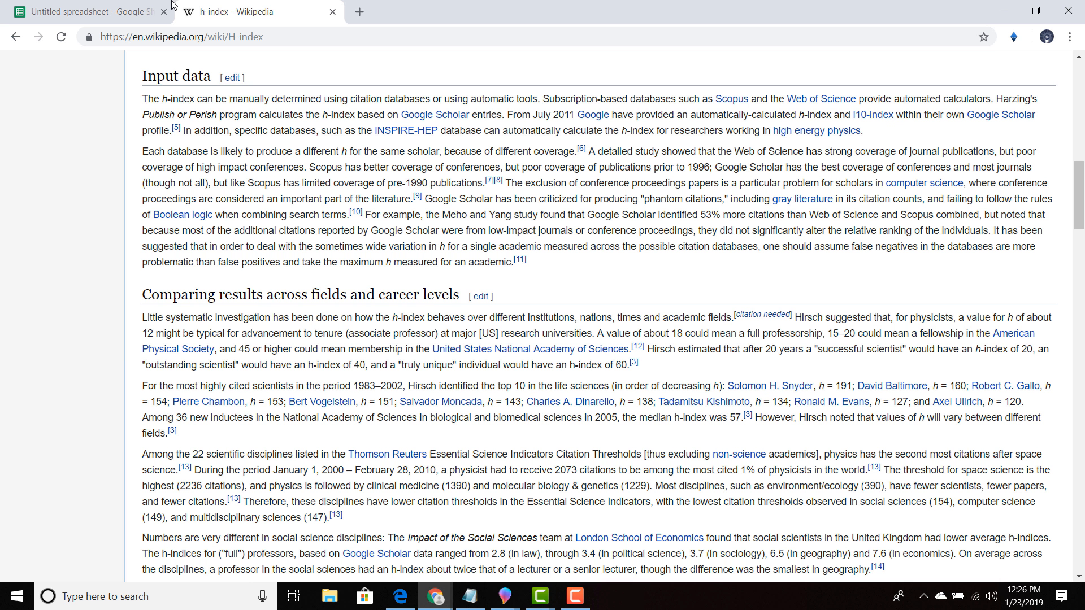
mouse_move(116, 5)
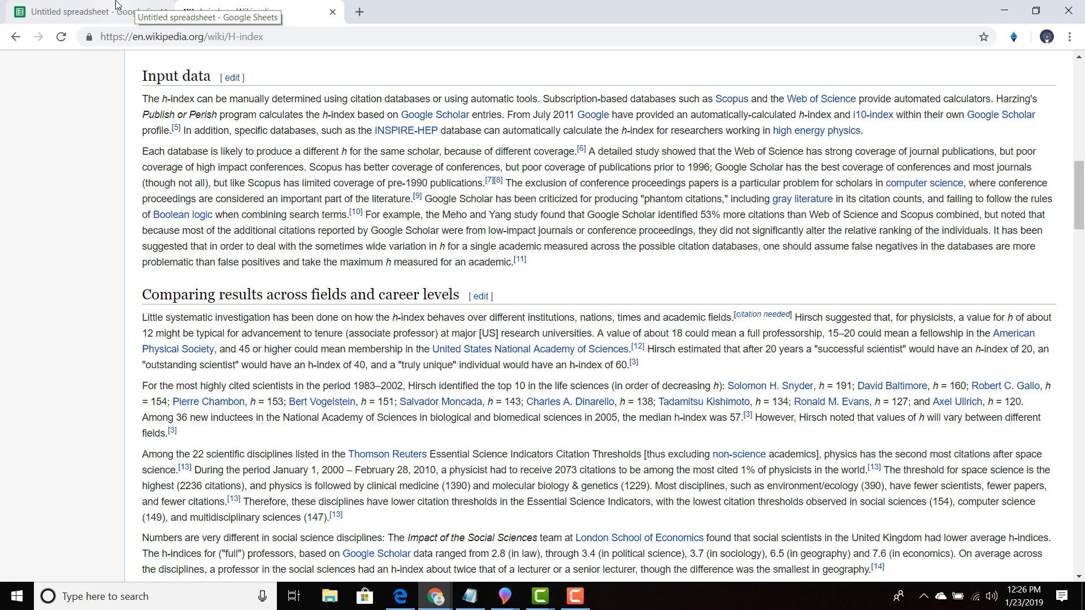
click(73, 11)
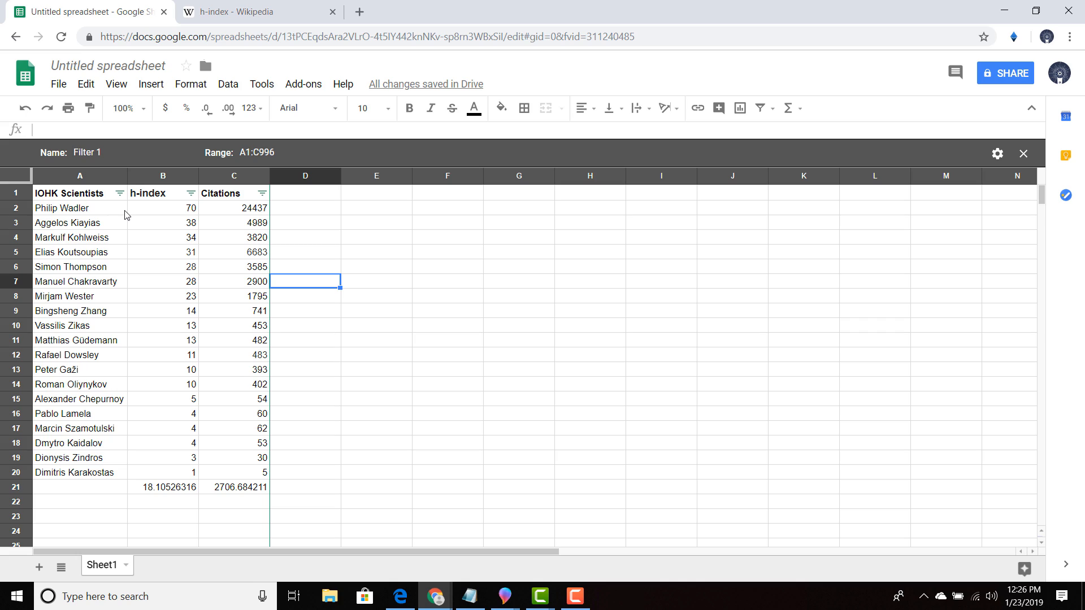
mouse_move(115, 223)
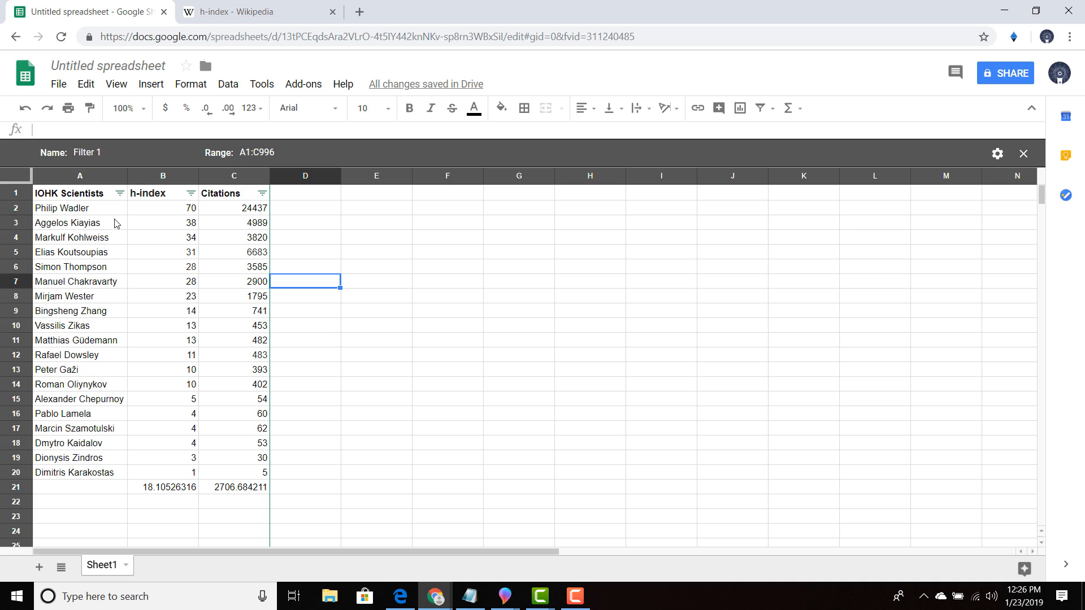
mouse_move(141, 221)
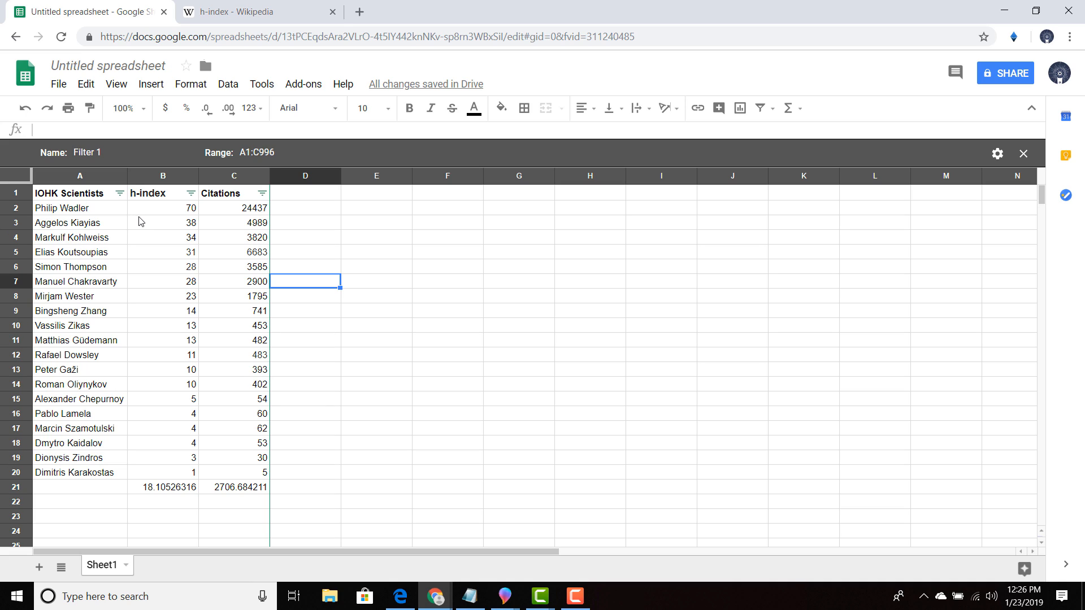
mouse_move(150, 213)
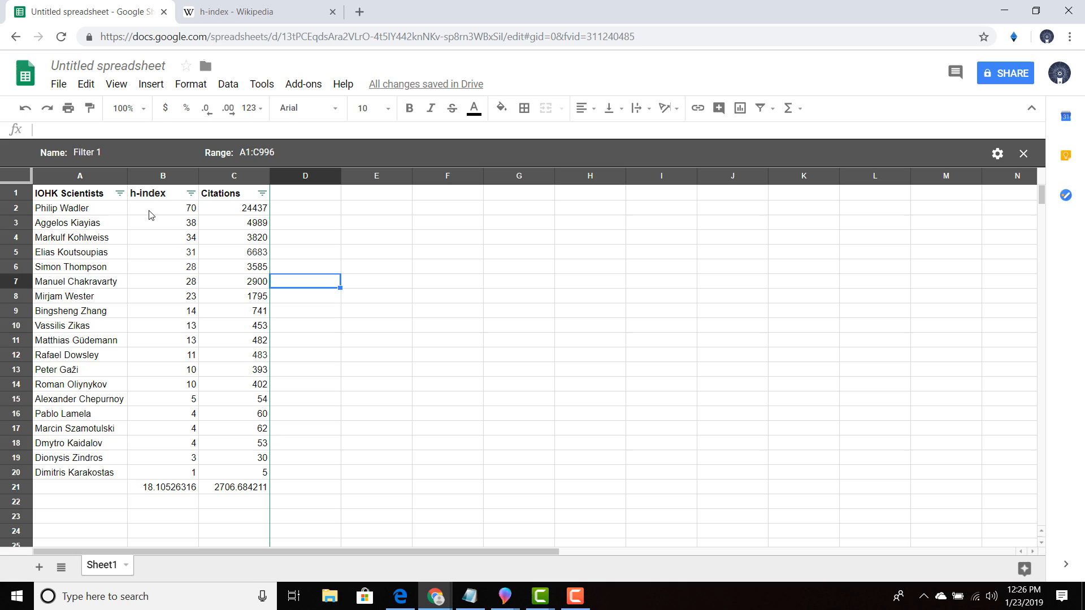
mouse_move(151, 423)
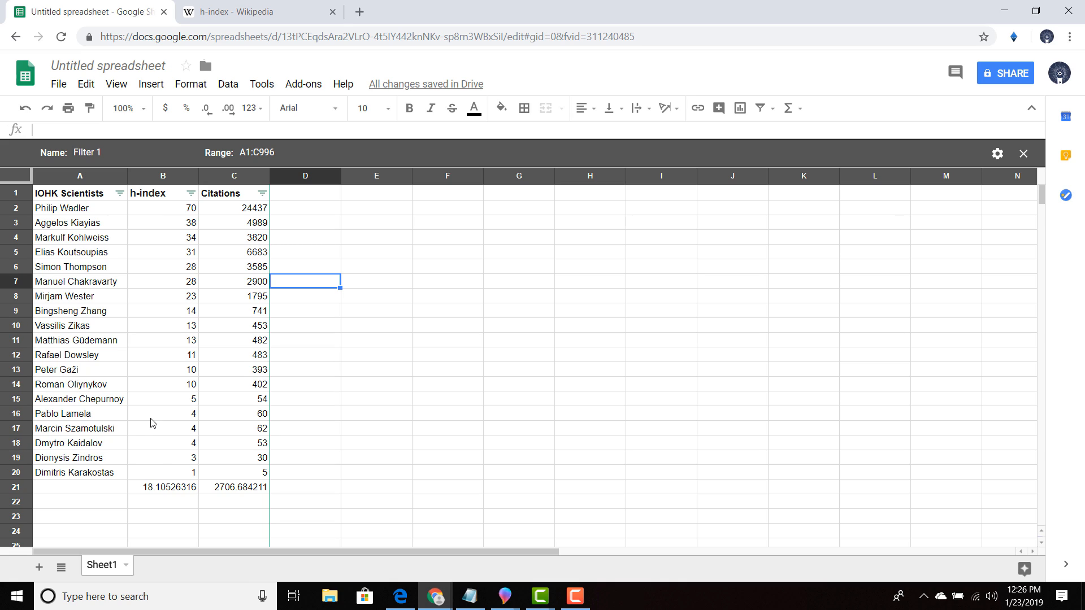
Check =AVERAGE(B2:B20) in B21 against Wikipedia's career-level h-index benchmarks
click(165, 487)
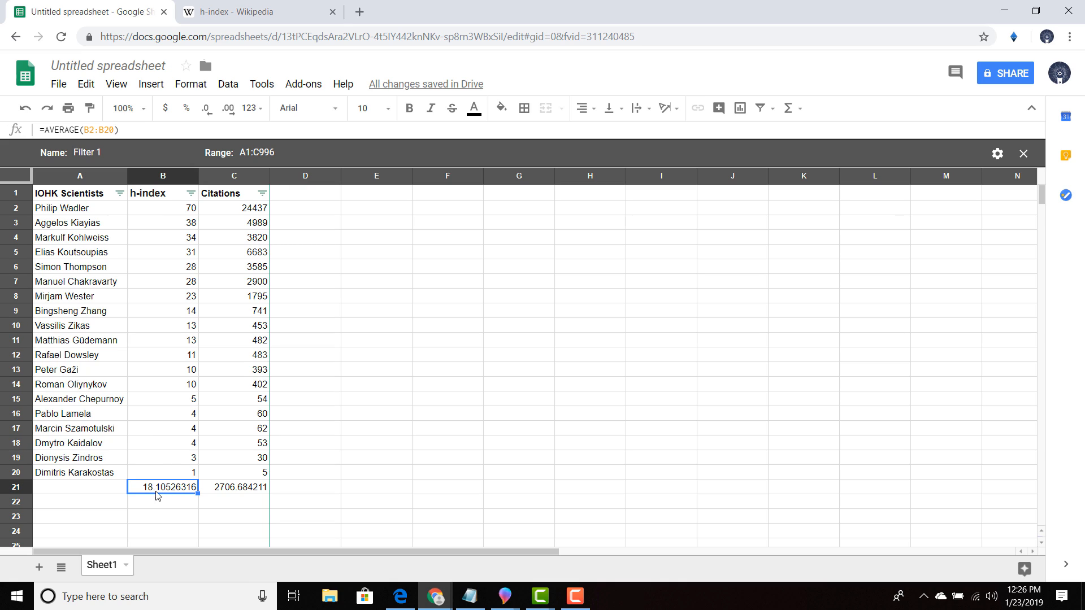
click(246, 12)
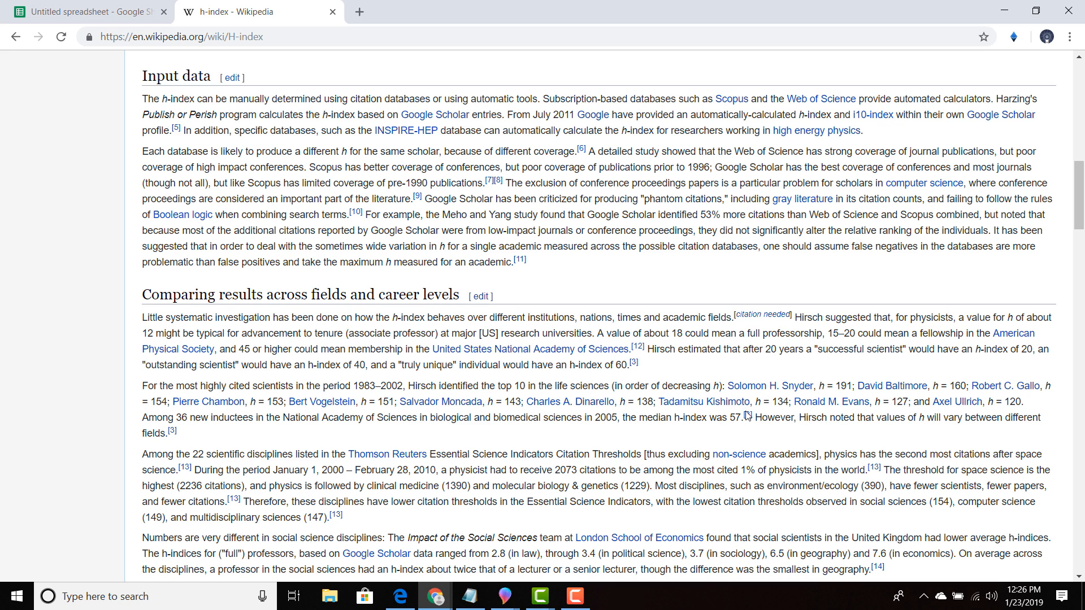
mouse_move(820, 350)
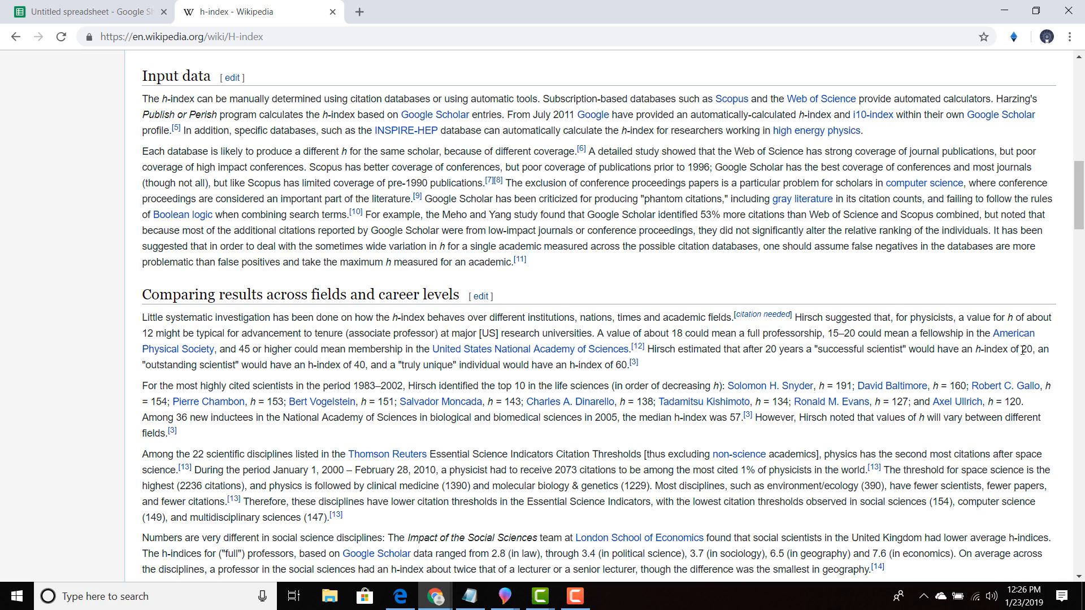
click(91, 12)
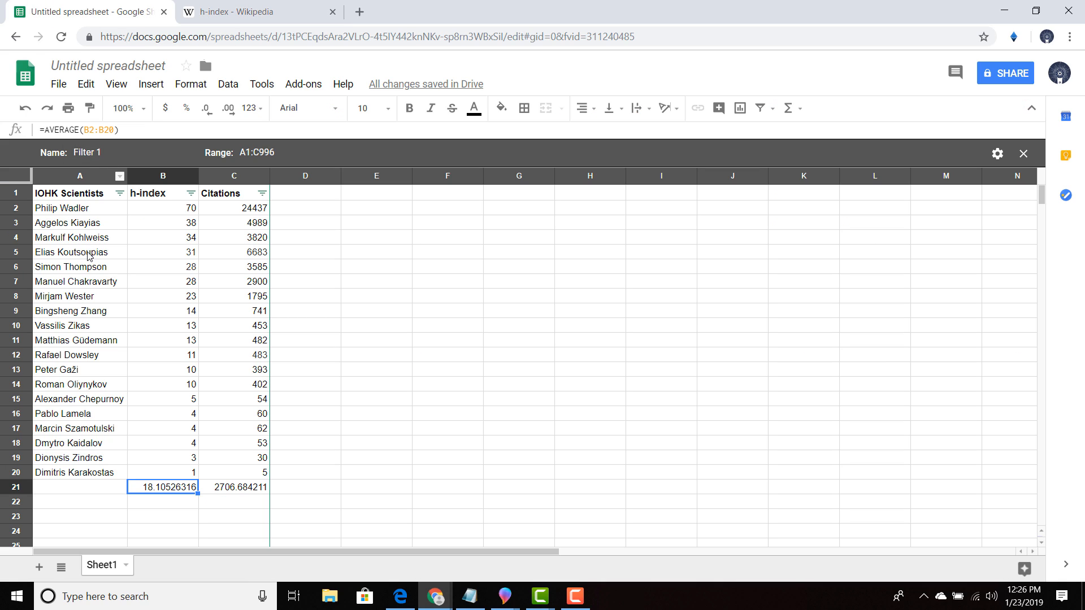
mouse_move(88, 250)
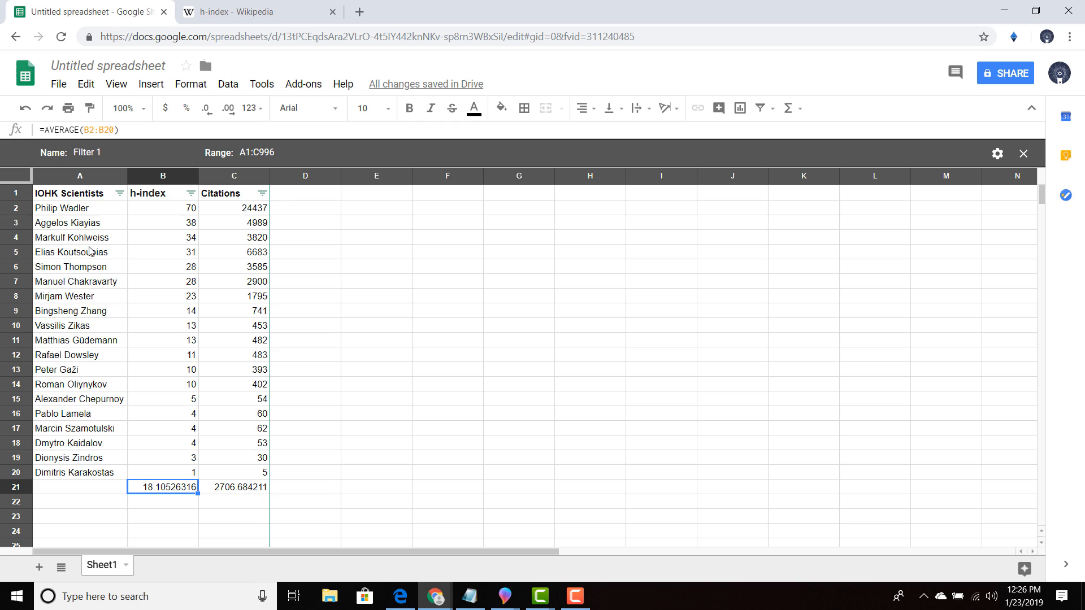
click(249, 12)
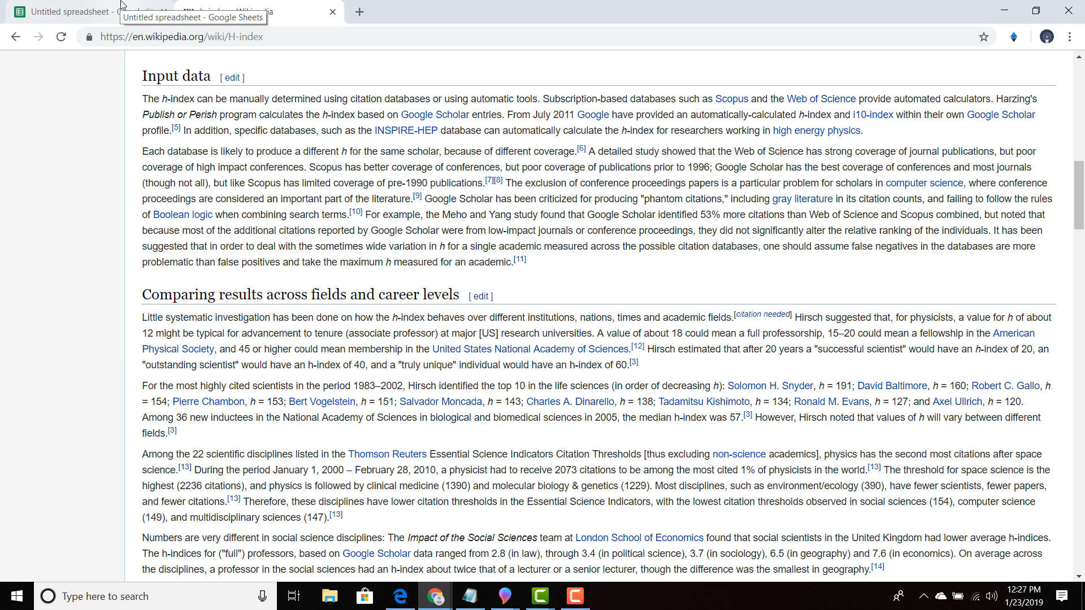
Review the citations average =AVERAGE(C2:C20) in C21, about 2706.68
click(68, 12)
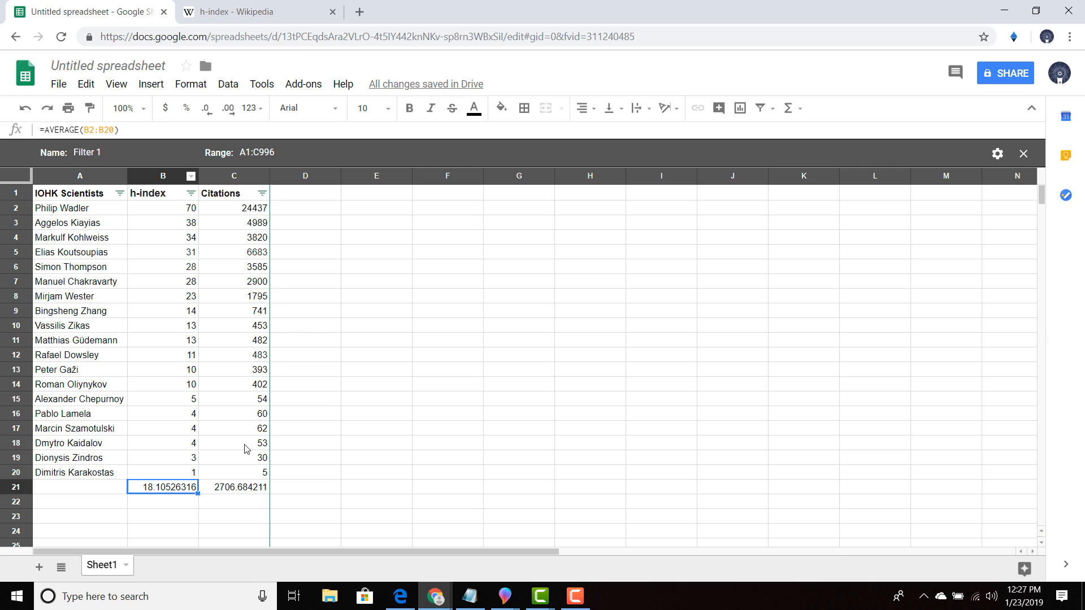
click(234, 488)
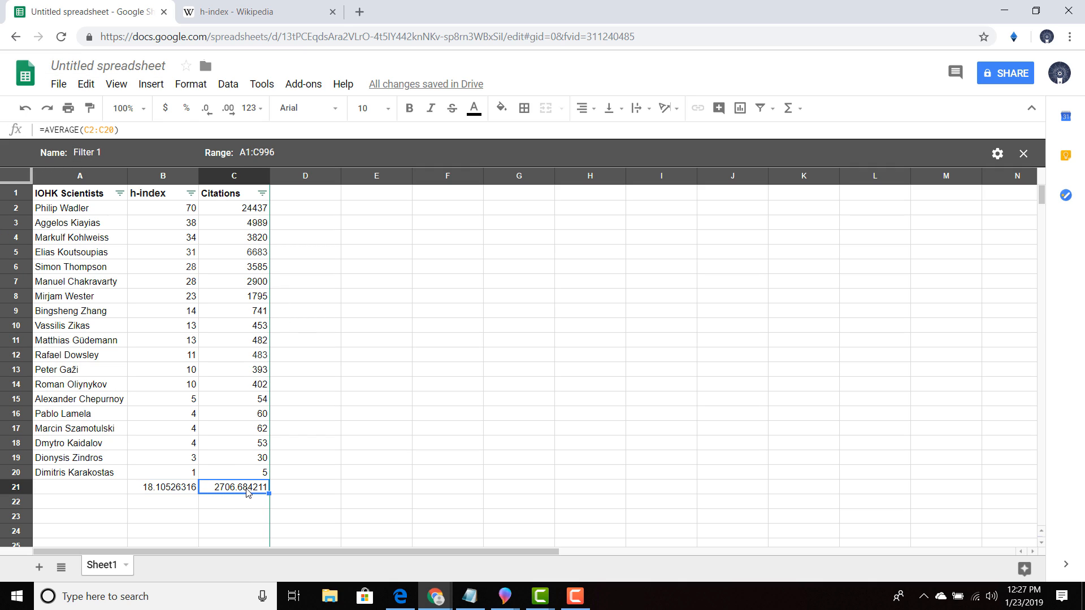
mouse_move(245, 517)
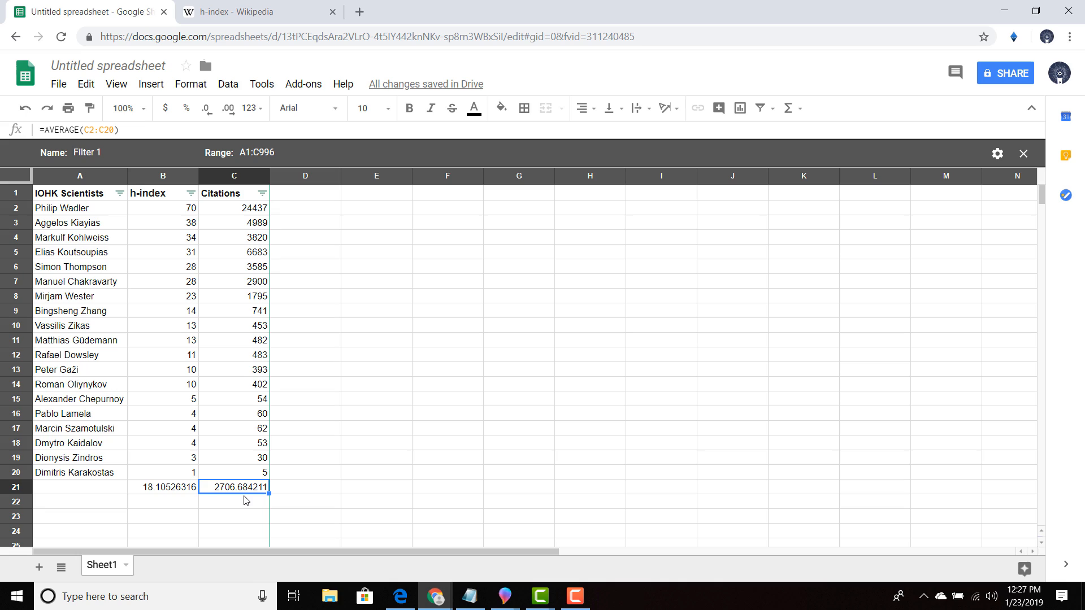
mouse_move(257, 470)
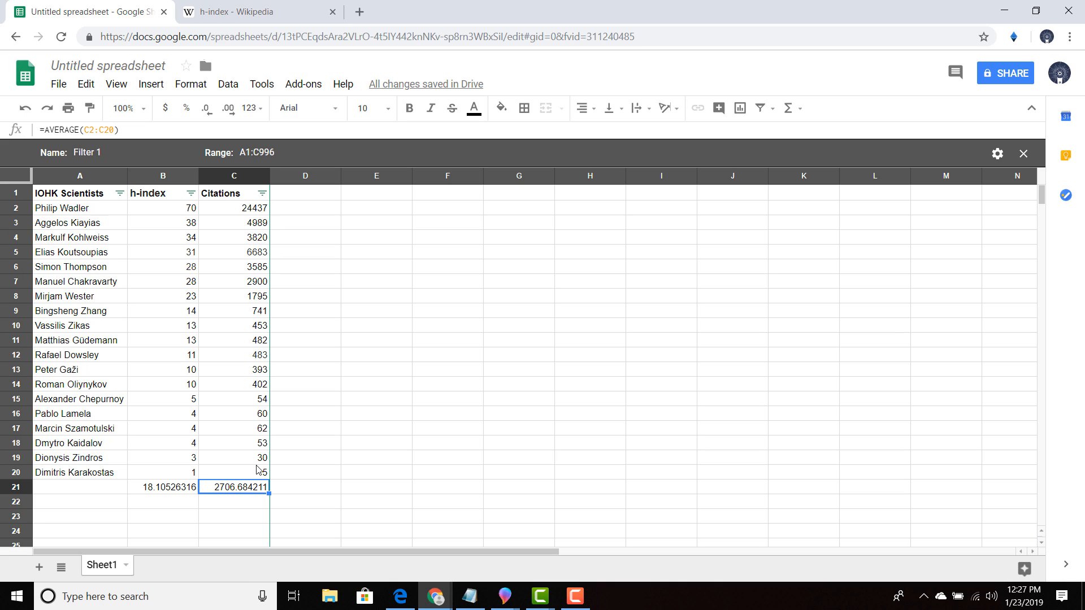
mouse_move(92, 250)
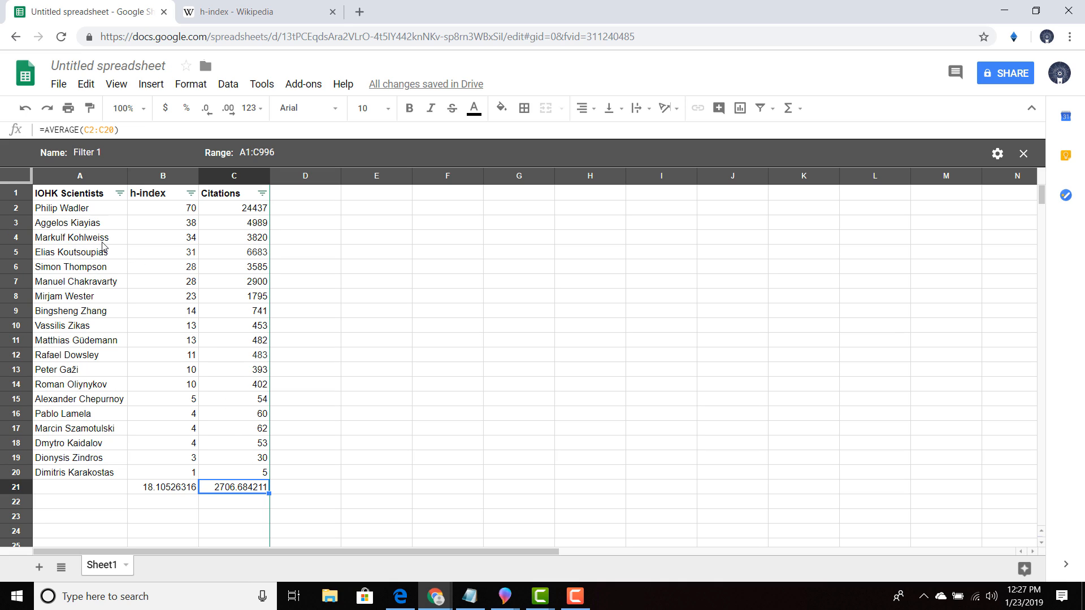